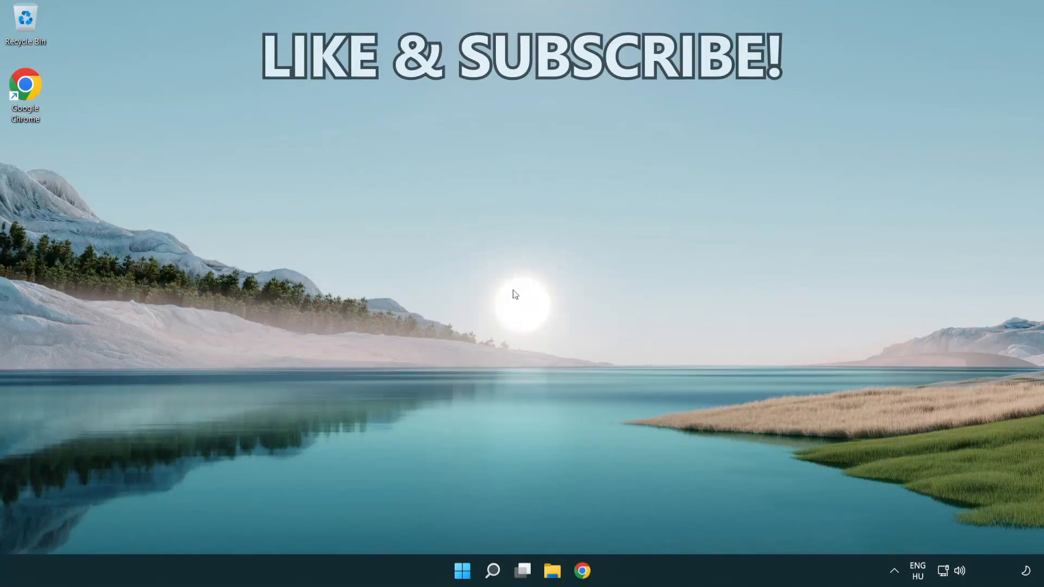
Step: Search for cmd and launch Command Prompt as administrator, confirming the UAC prompt
left_click(491, 570)
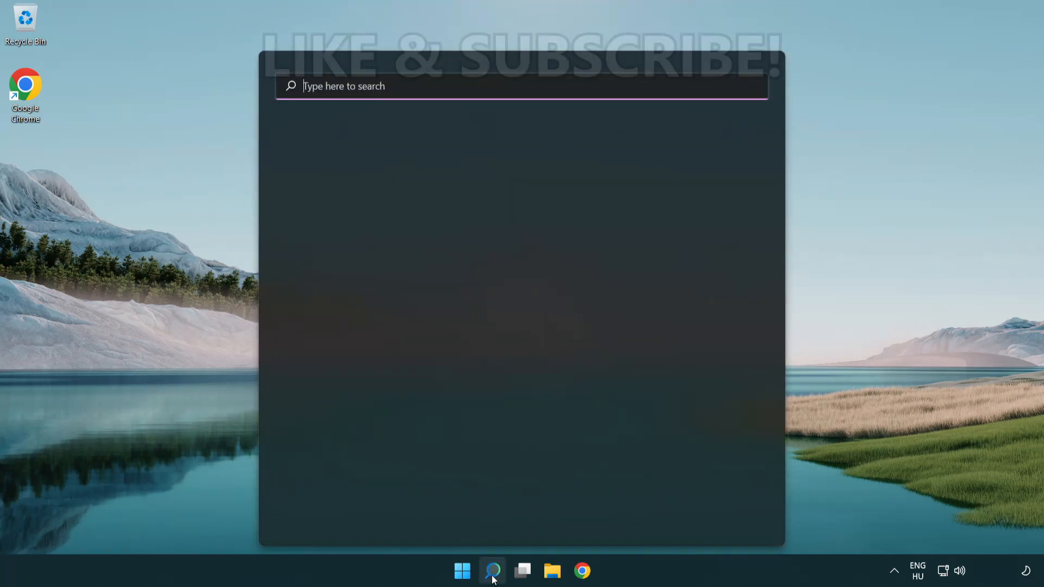
left_click(491, 571)
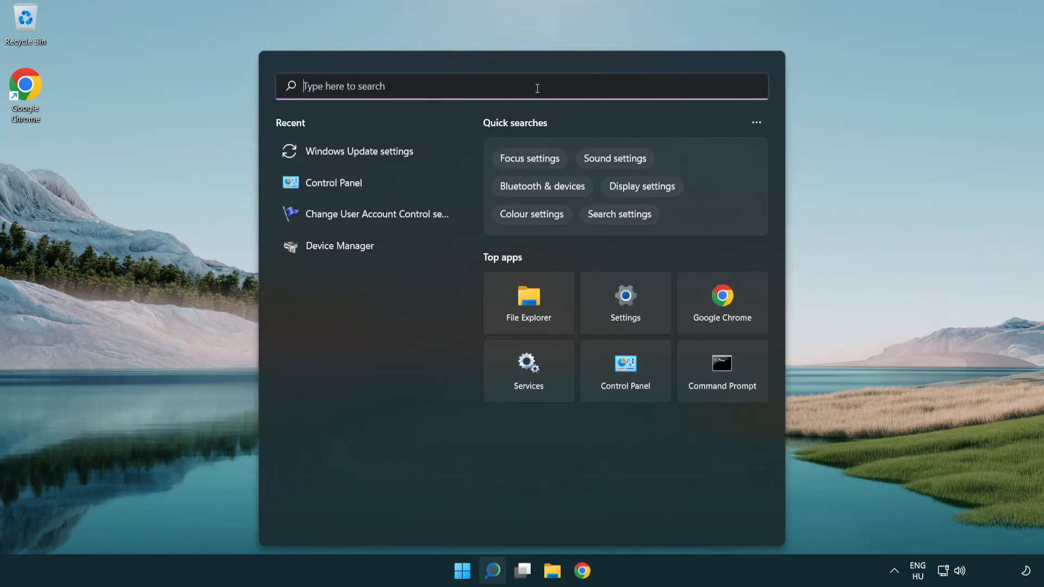
type("cmd")
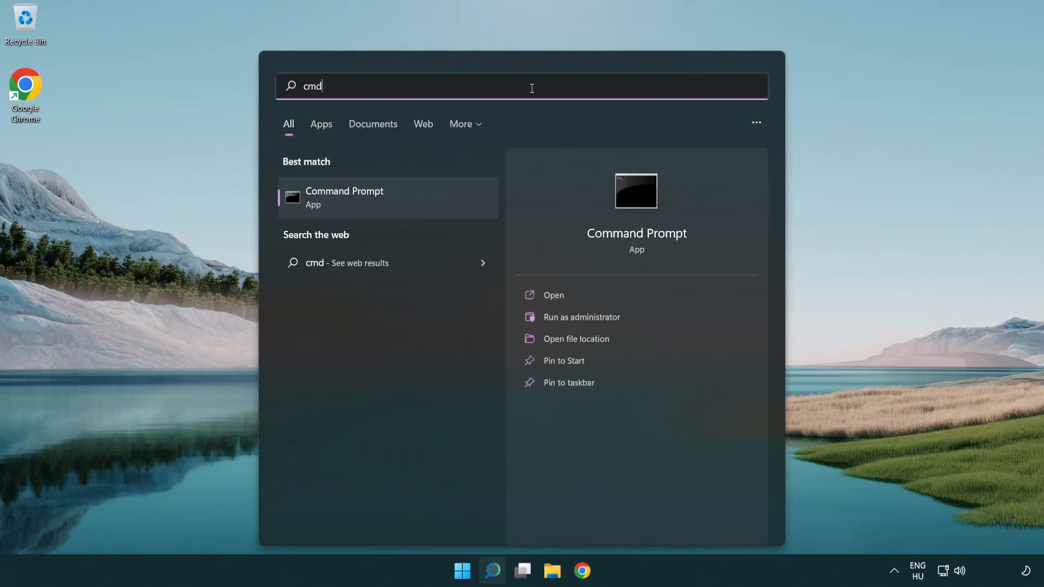
mouse_move(426, 198)
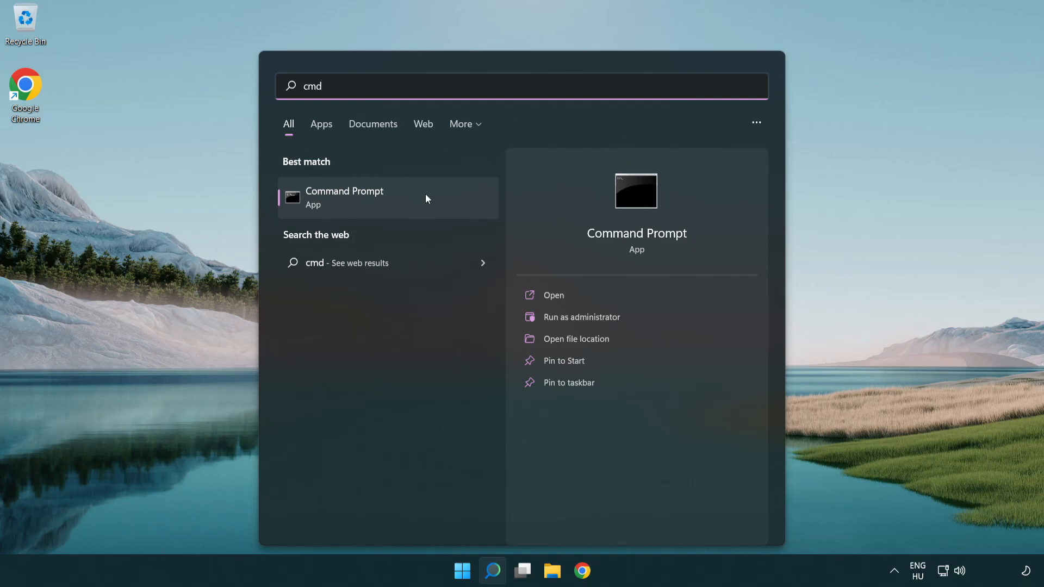
right_click(345, 197)
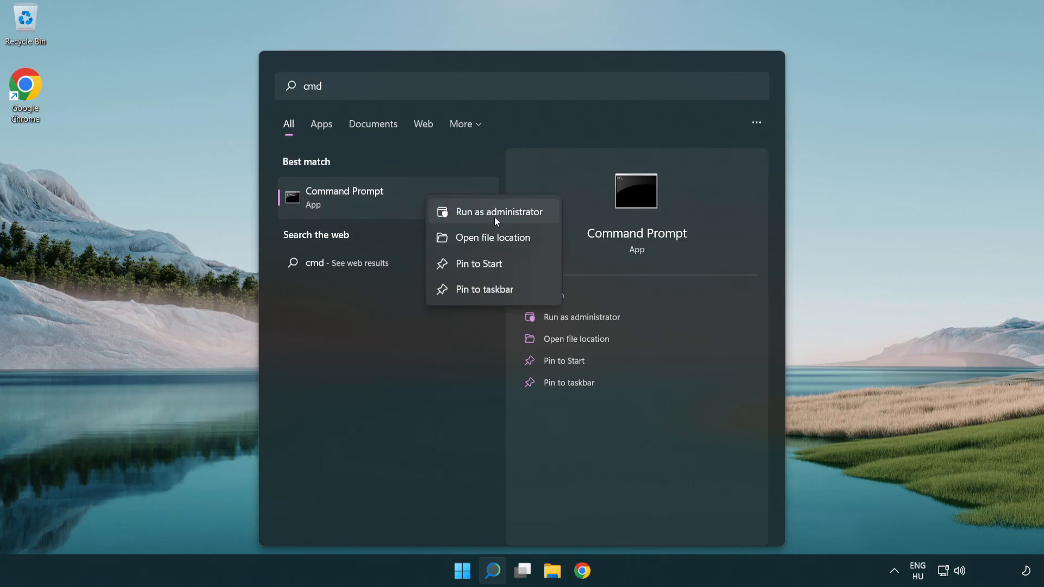
left_click(506, 220)
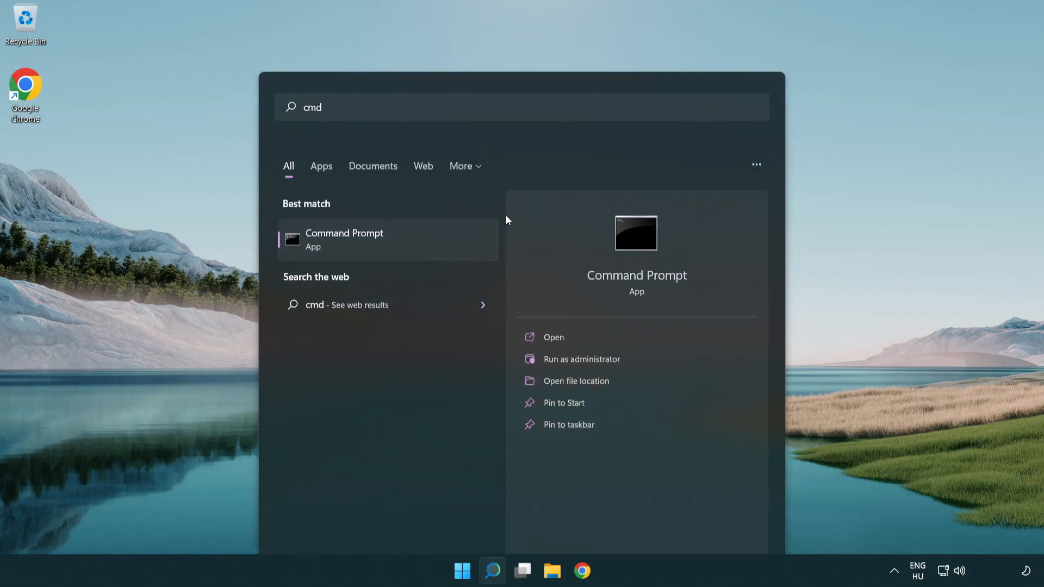
left_click(580, 359)
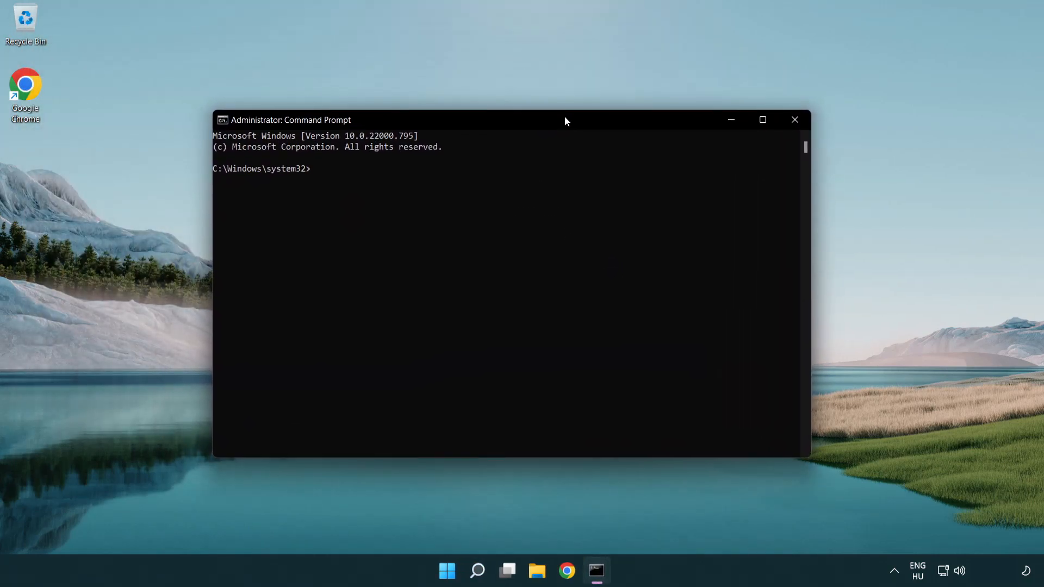
Step: Flush the DNS resolver cache with ipconfig /flushdns
type("i")
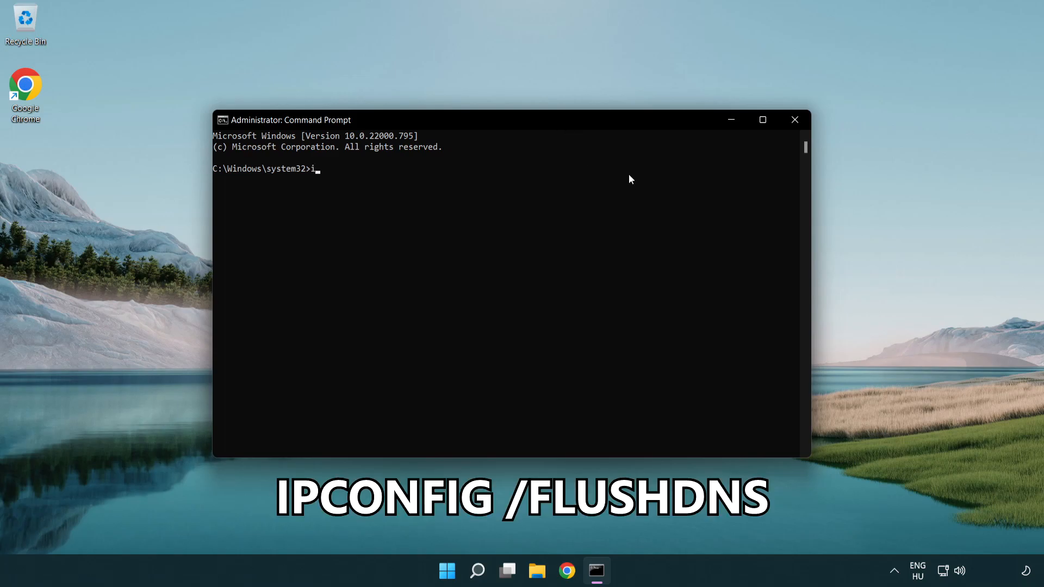
type("pcon")
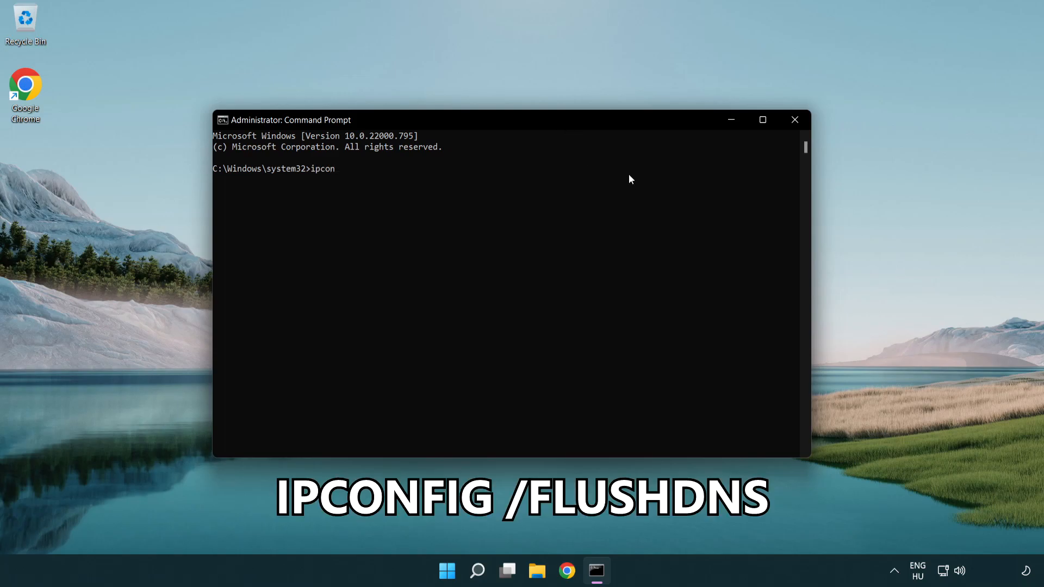
type("fig /flushdns")
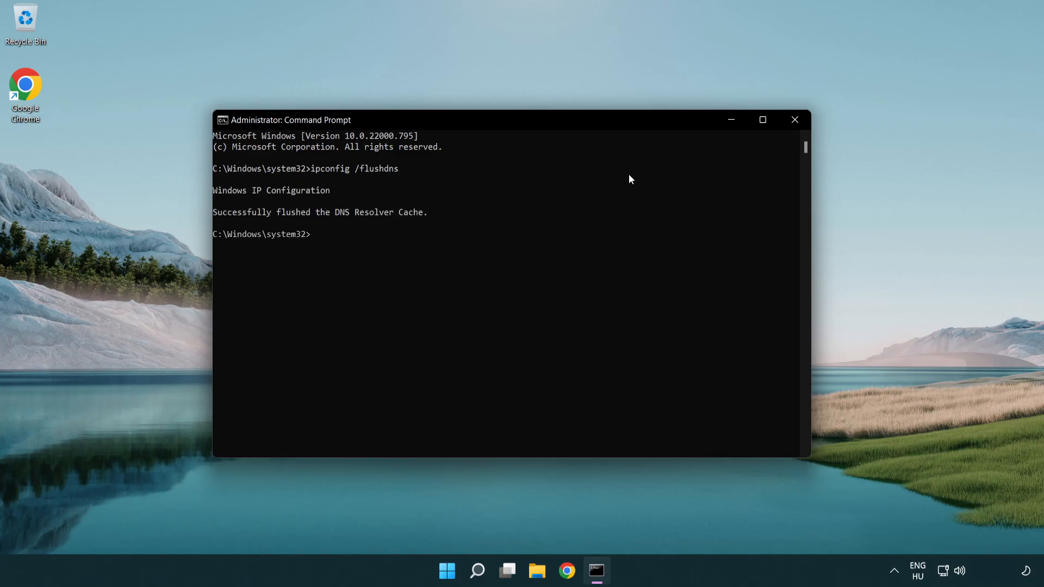
Step: Reset the Winsock catalog with netsh winsock reset, then exit Command Prompt
type("netsh winso")
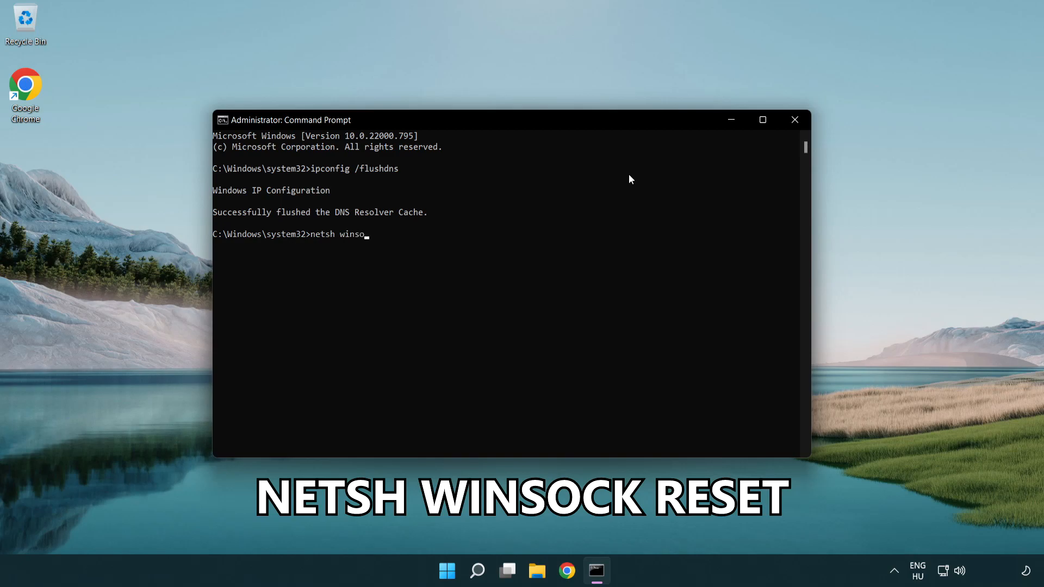
type("ck reset")
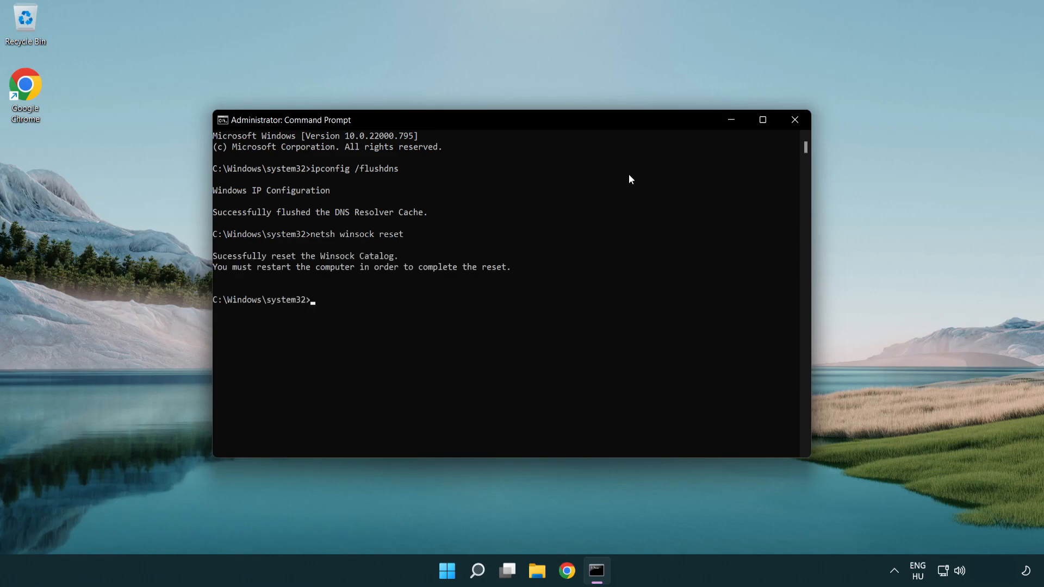
type("exi")
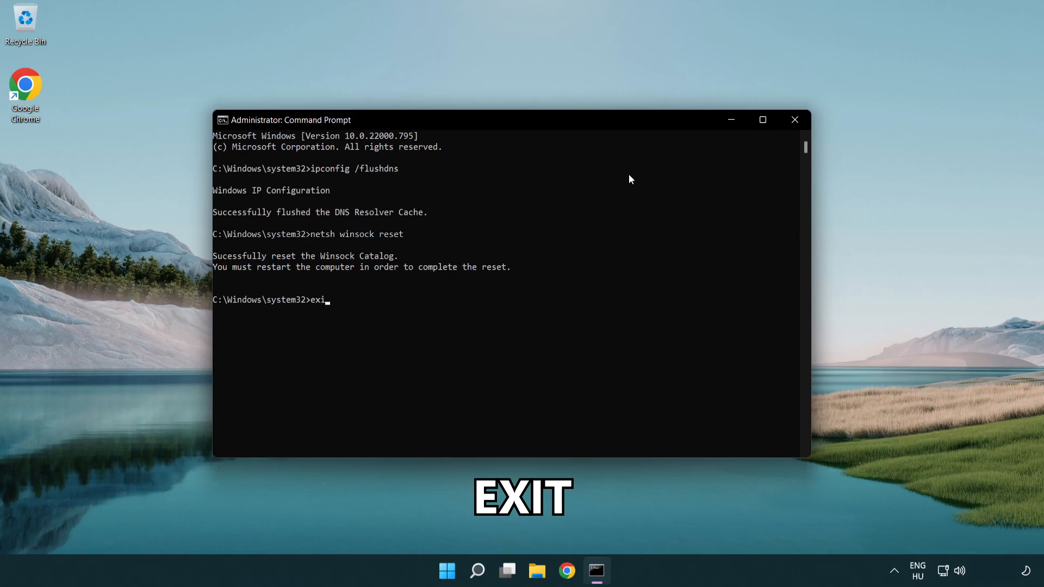
type("t")
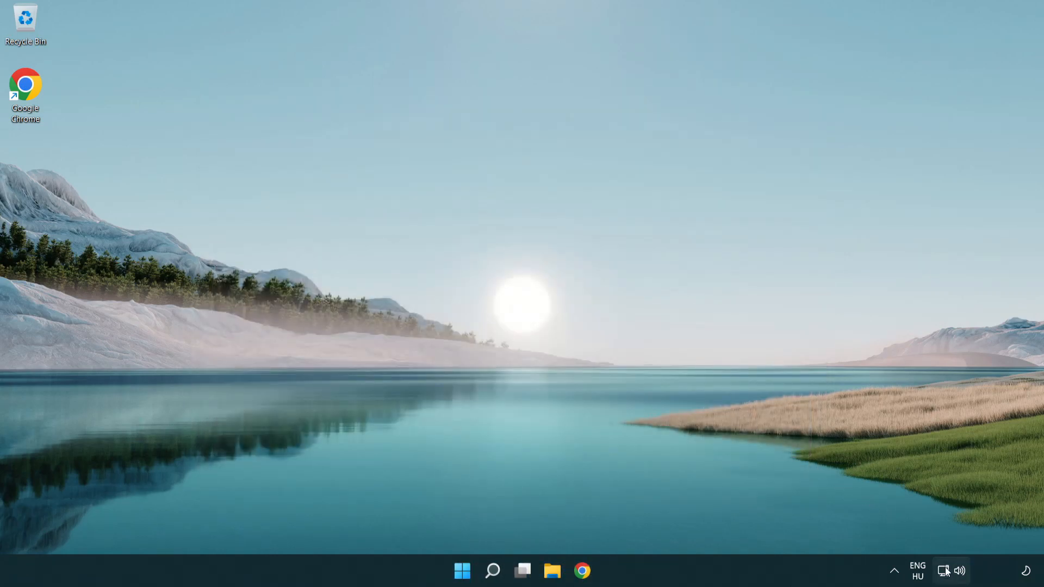
mouse_move(944, 571)
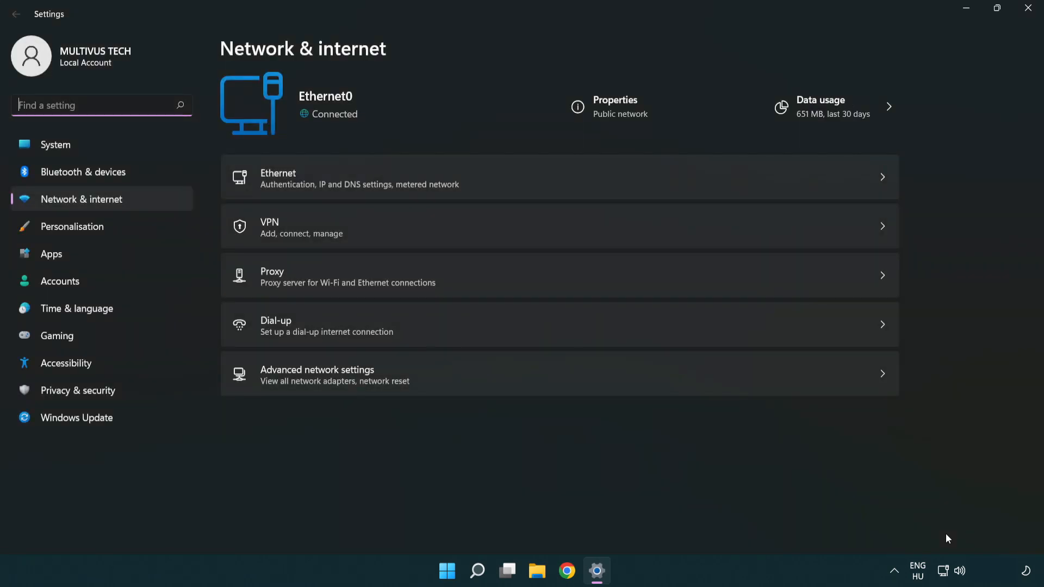
mouse_move(526, 386)
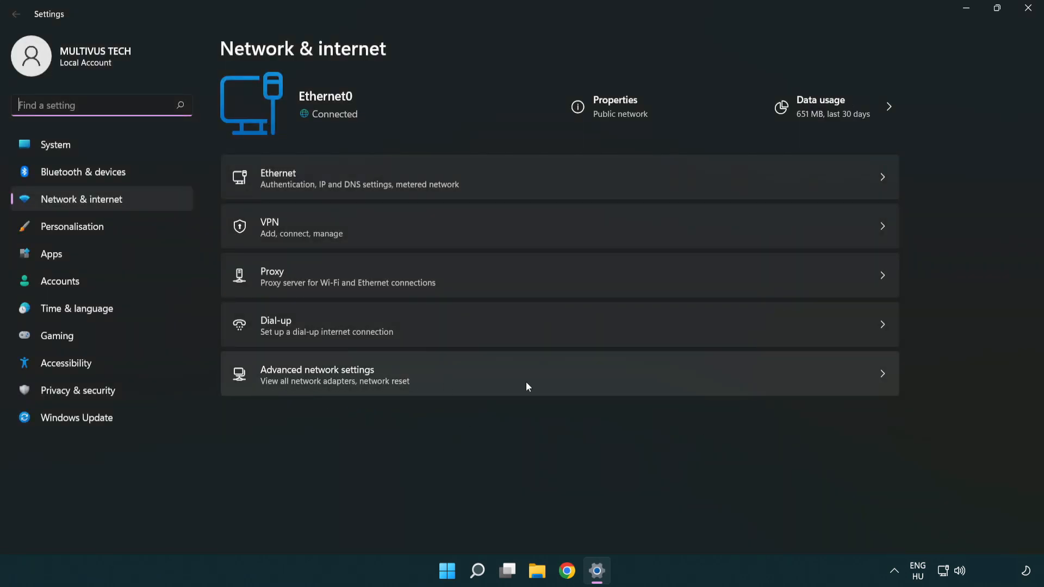
Step: Go to the Advanced network settings page under Network & internet
left_click(318, 375)
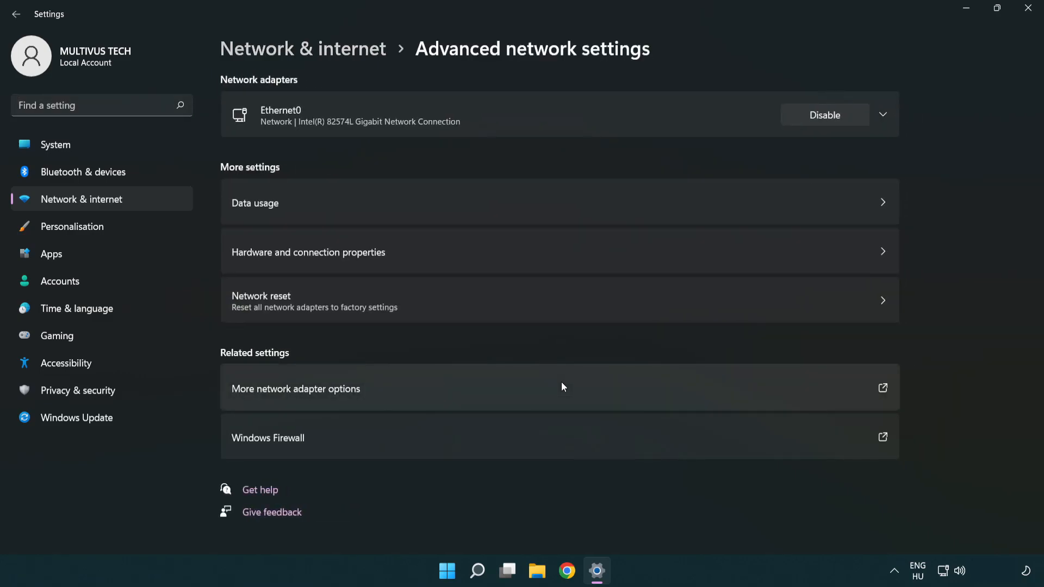
mouse_move(348, 394)
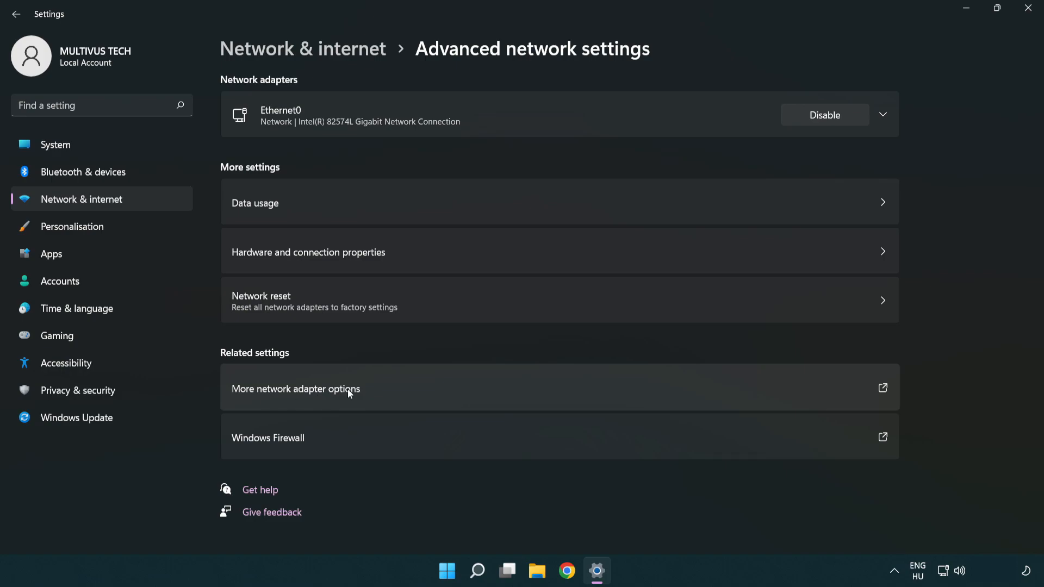
mouse_move(321, 398)
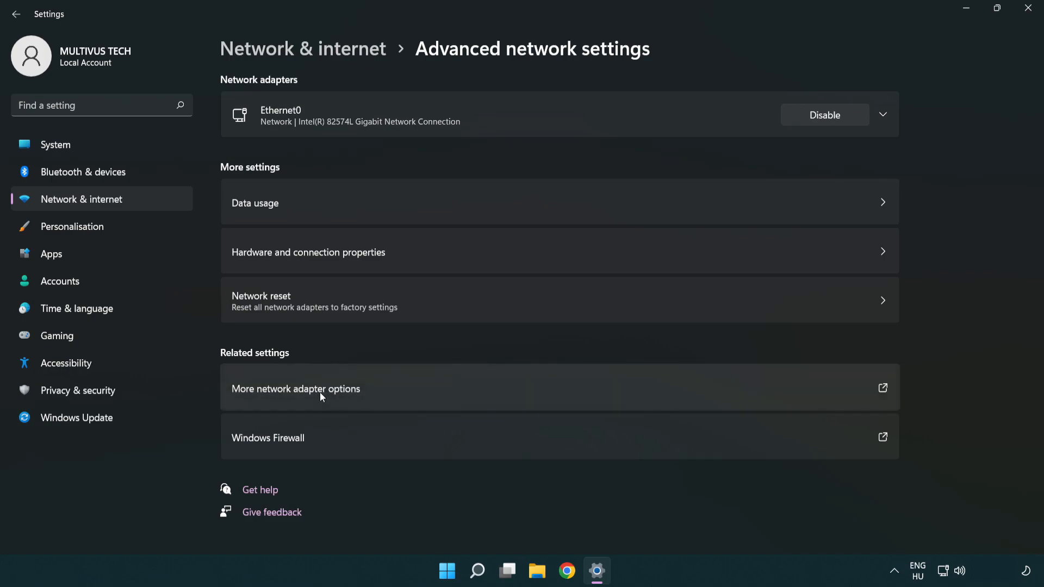
Step: Show the network connections list and bring up the Ethernet0 connection's Properties
left_click(296, 389)
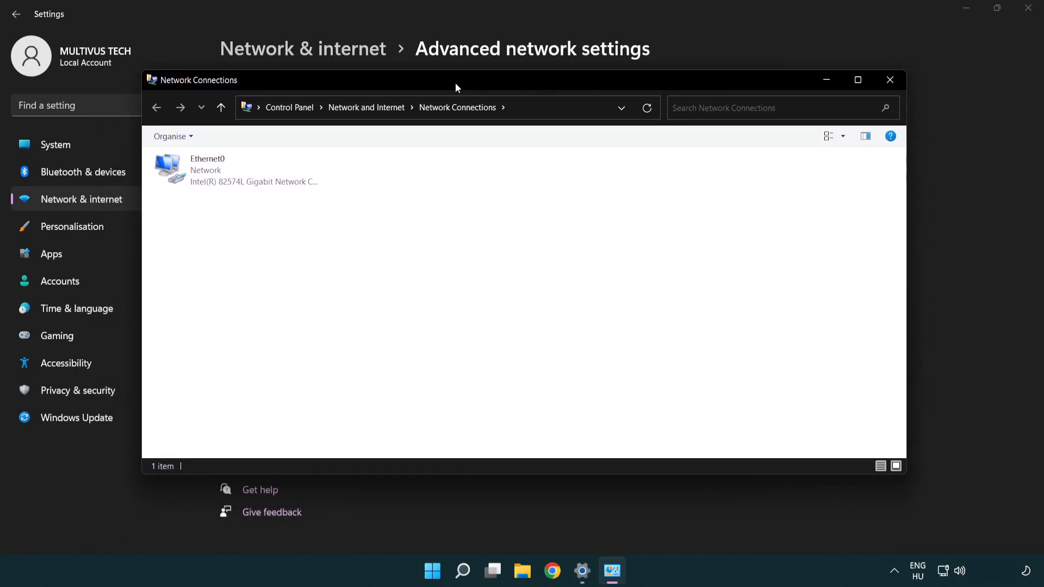
left_click(236, 169)
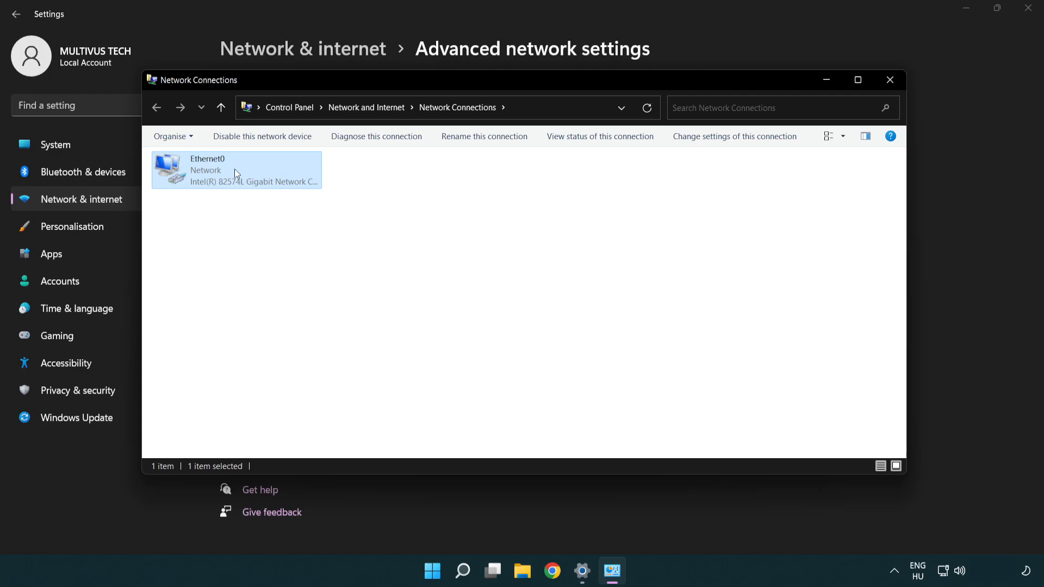
right_click(235, 169)
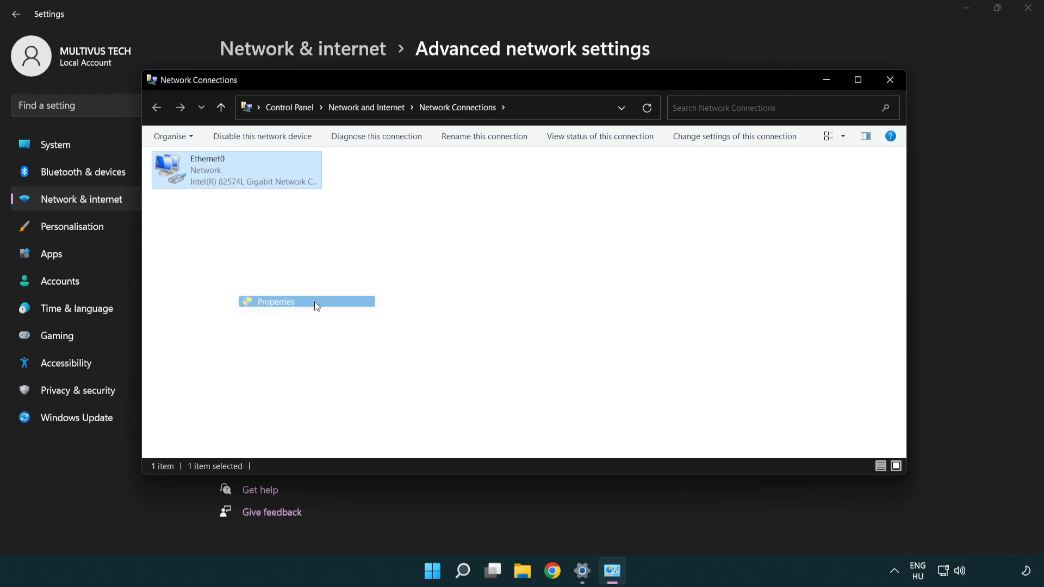
left_click(273, 301)
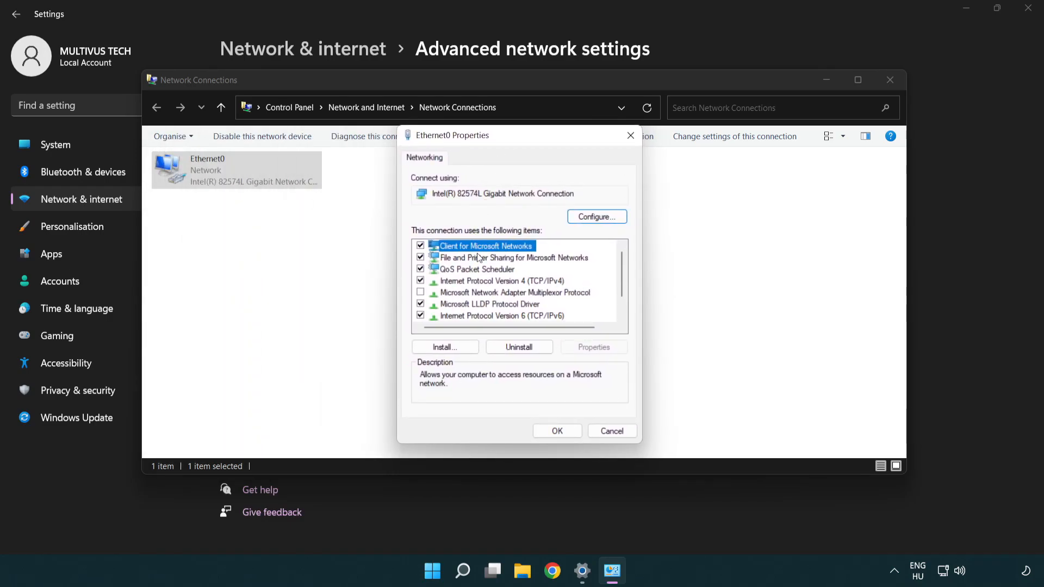
Step: Select Internet Protocol Version 4 (TCP/IPv4) and open its Properties dialog
left_click(500, 280)
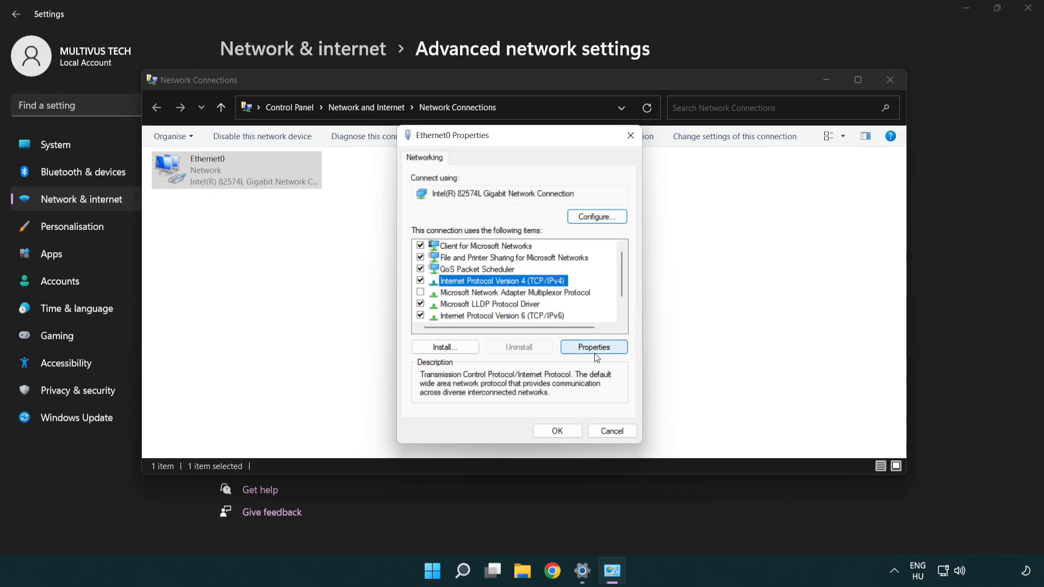
left_click(592, 347)
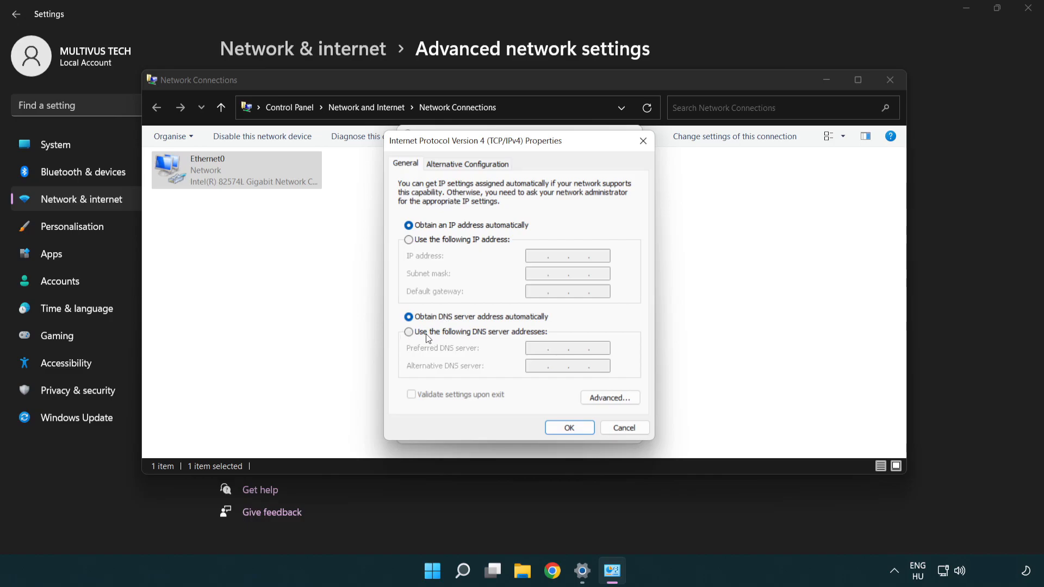
Step: Set manual DNS servers: preferred 8.8.8.8 and alternative 8.8.4.4
left_click(408, 331)
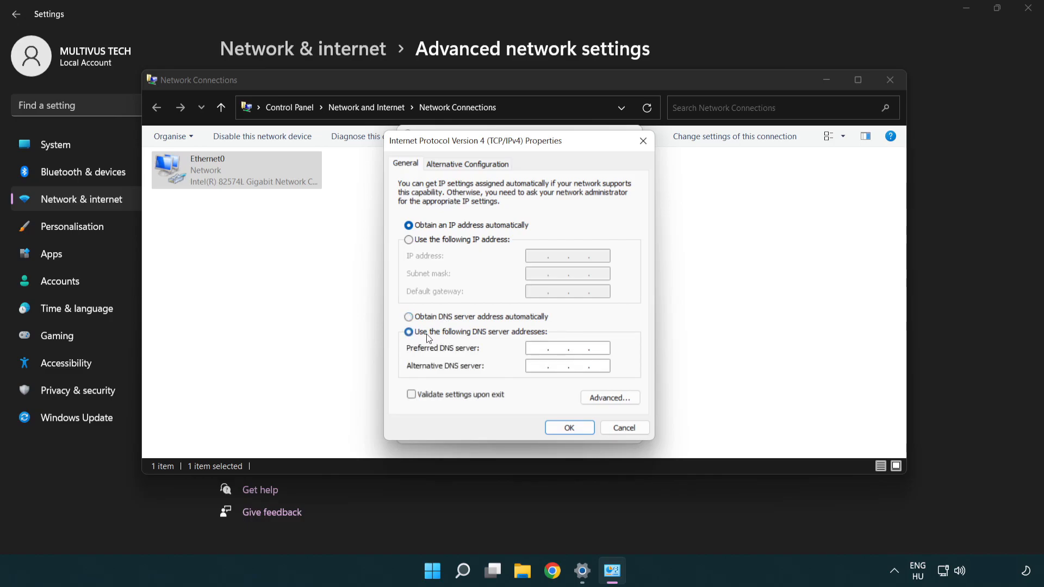
left_click(565, 347)
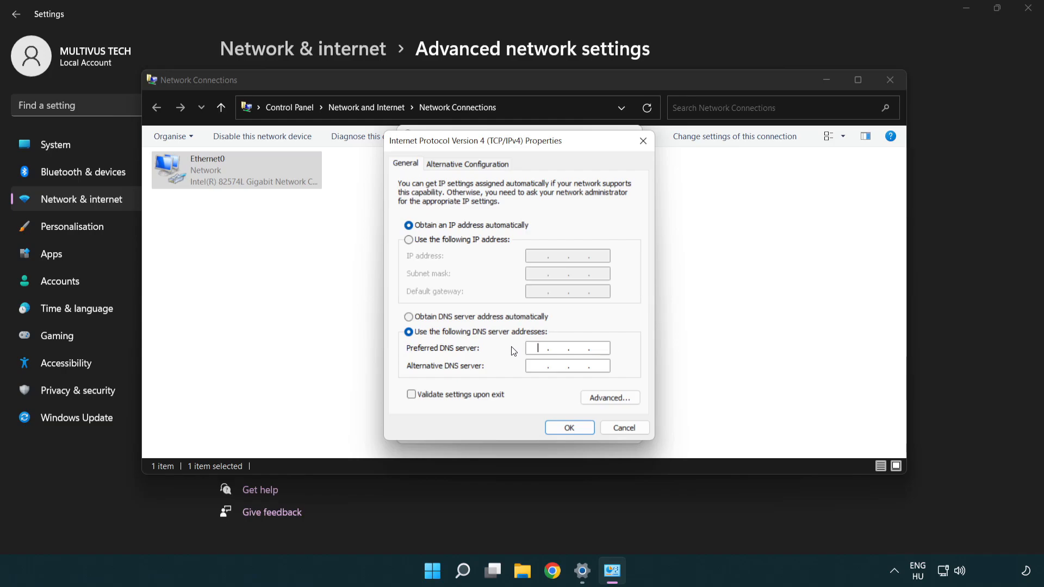
type("8.8.8.8")
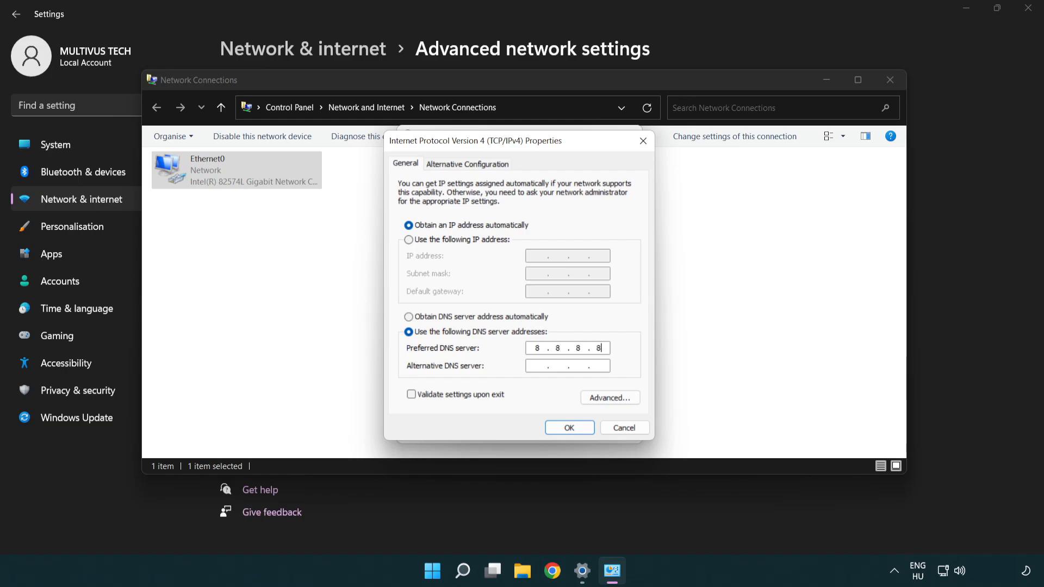
left_click(566, 366)
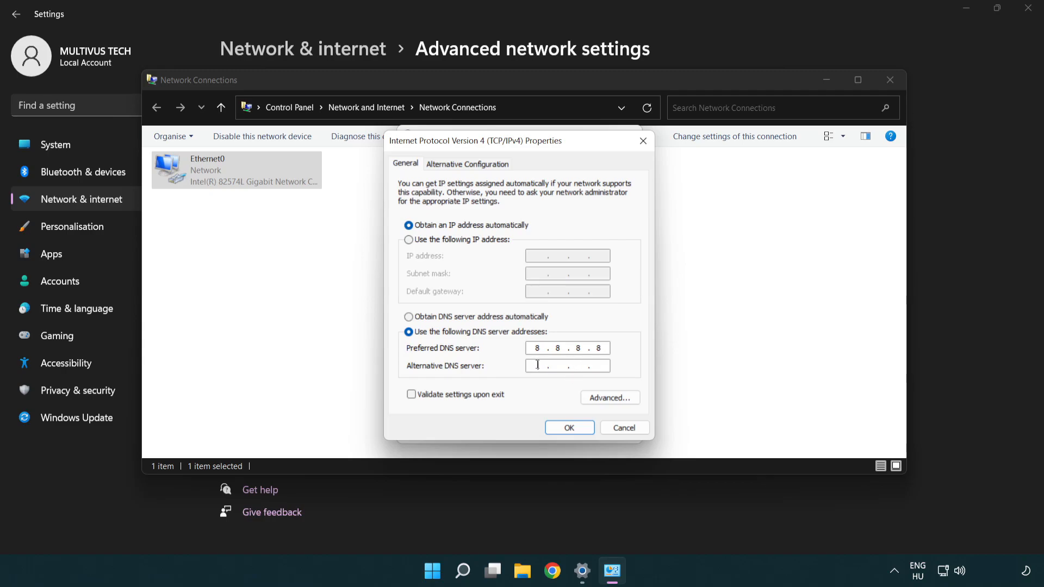
mouse_move(508, 370)
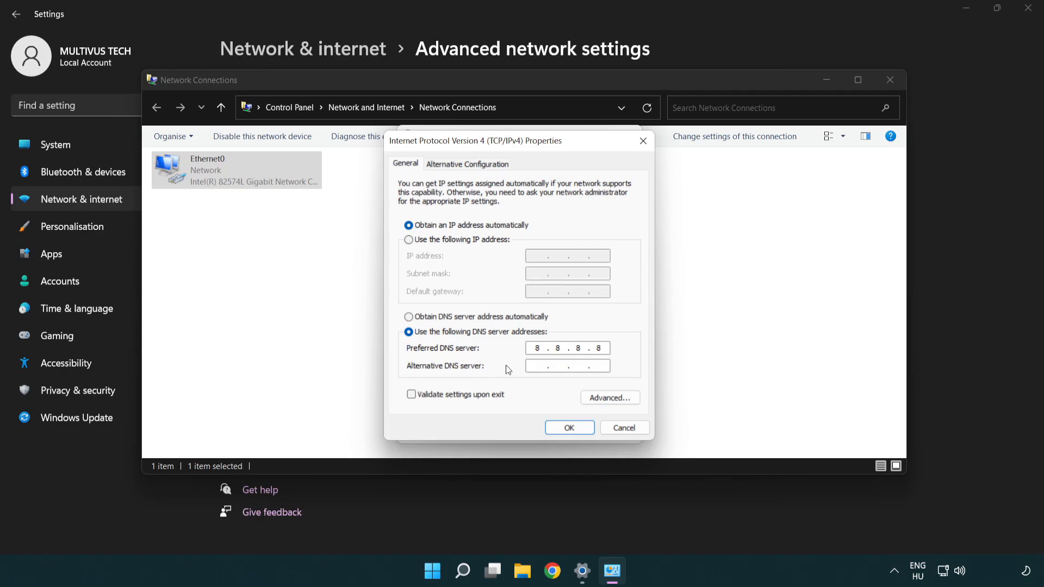
type("8 . 8 . 4 . 4")
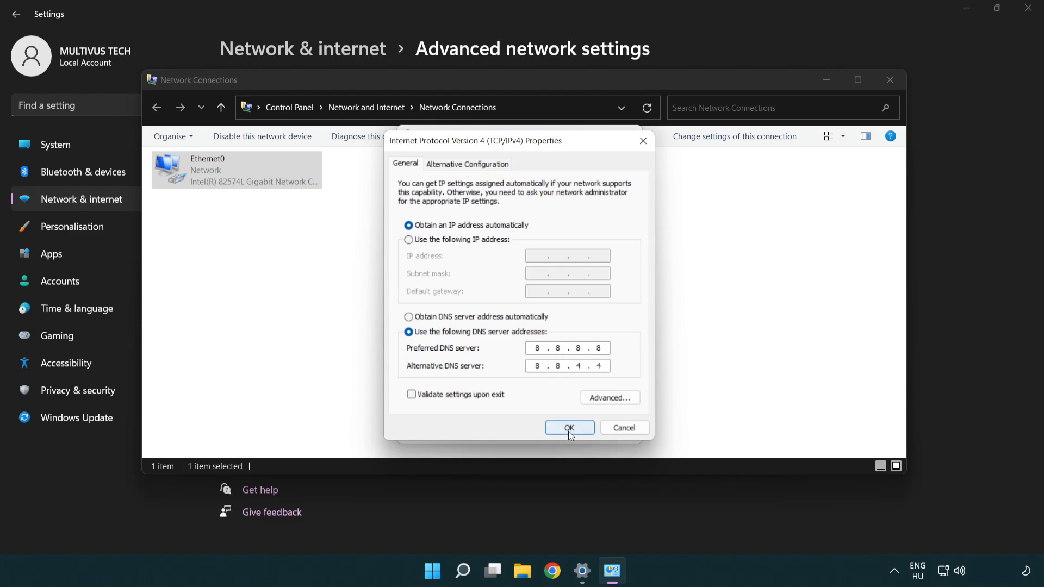
Step: Save the DNS settings and close Ethernet0 Properties, Network Connections and Settings
left_click(569, 428)
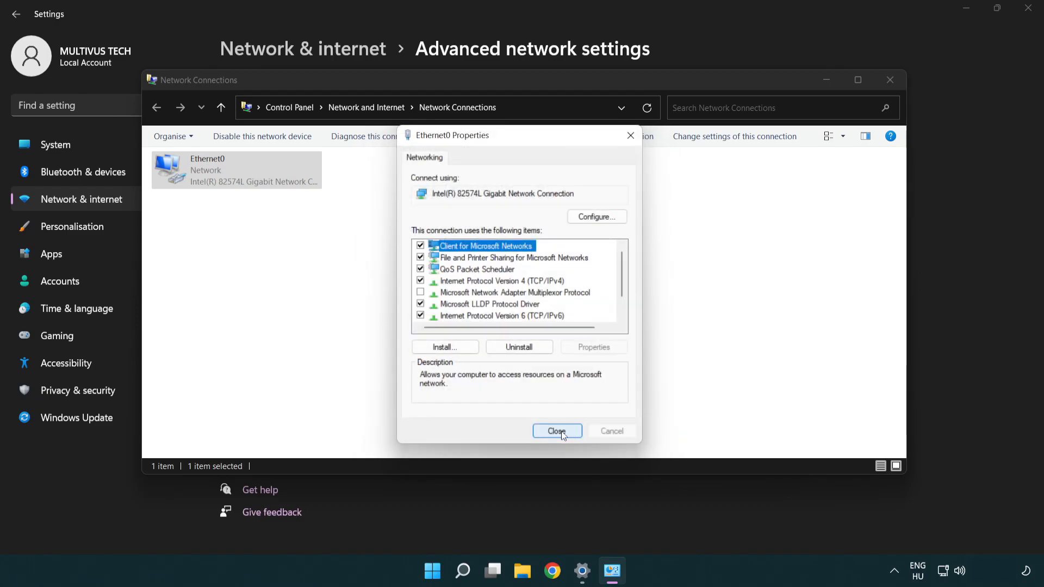
left_click(556, 431)
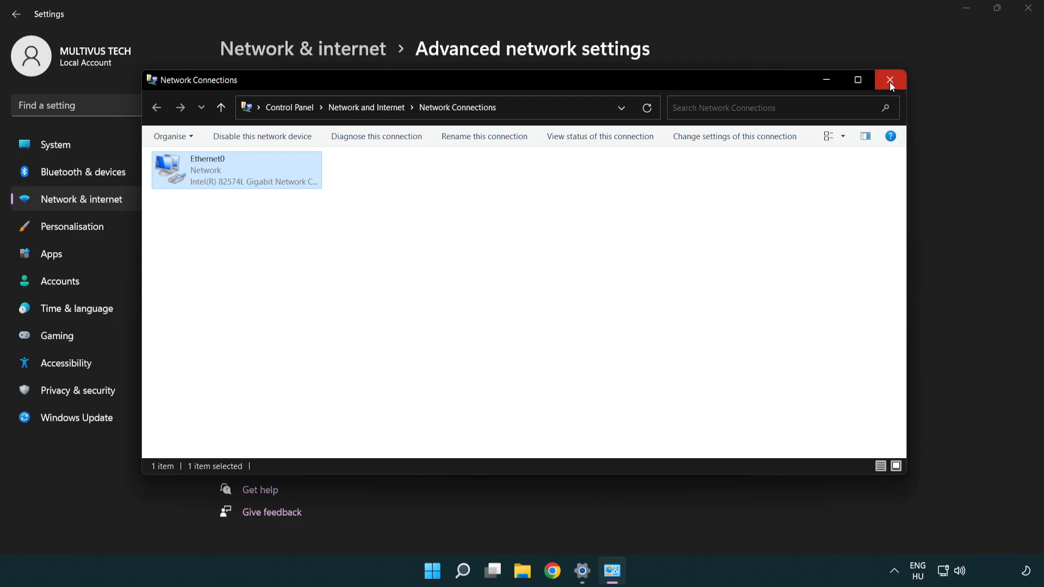
left_click(890, 79)
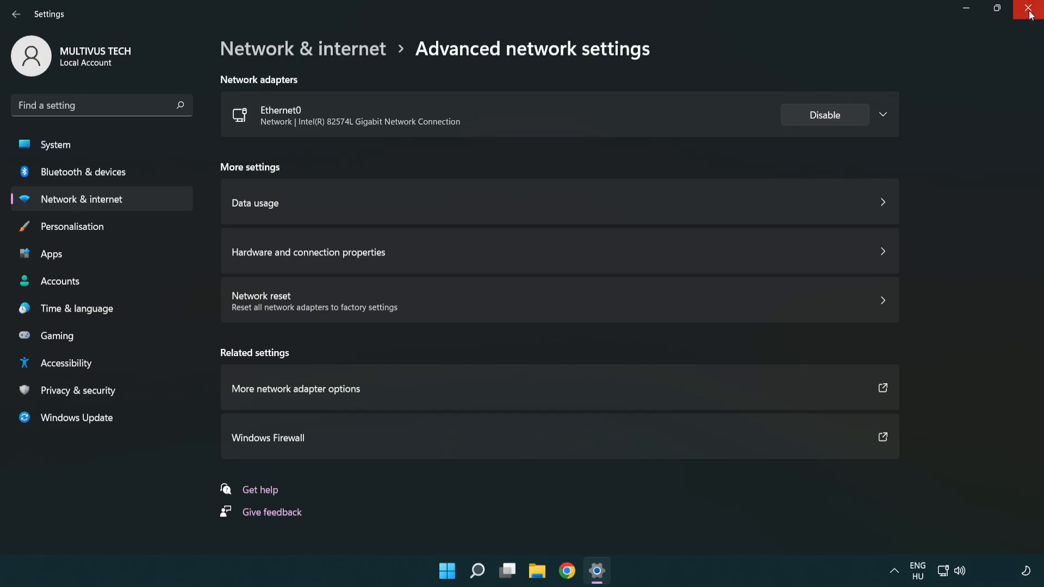
left_click(1031, 9)
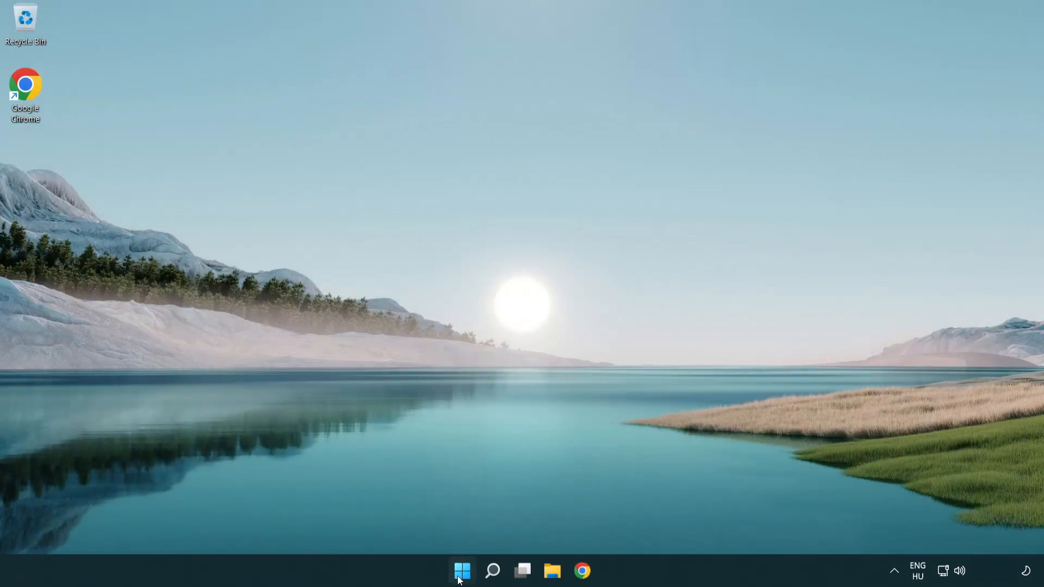
Step: Bring up the Start menu's power options
left_click(462, 571)
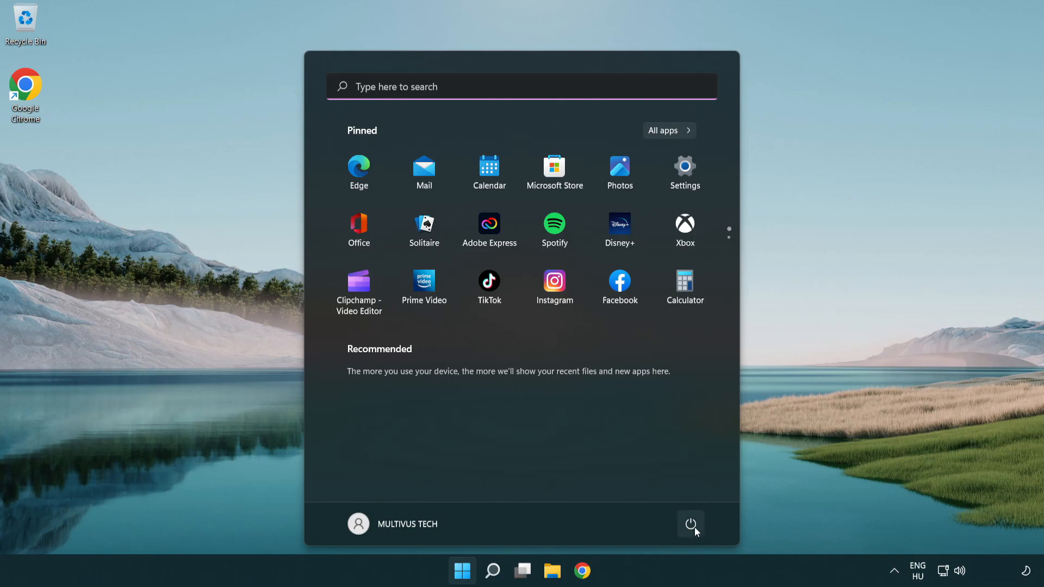
left_click(690, 524)
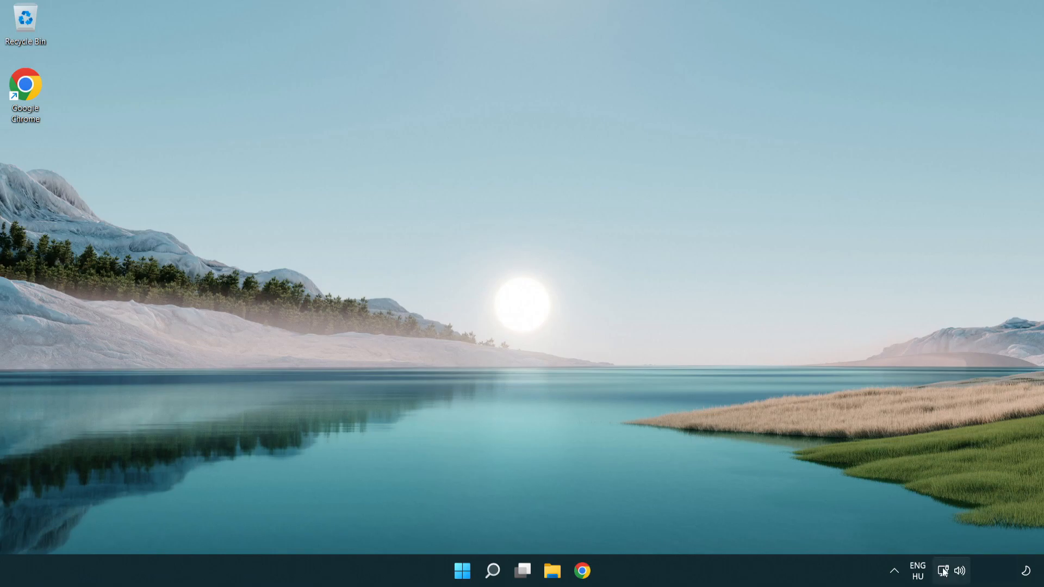
mouse_move(943, 571)
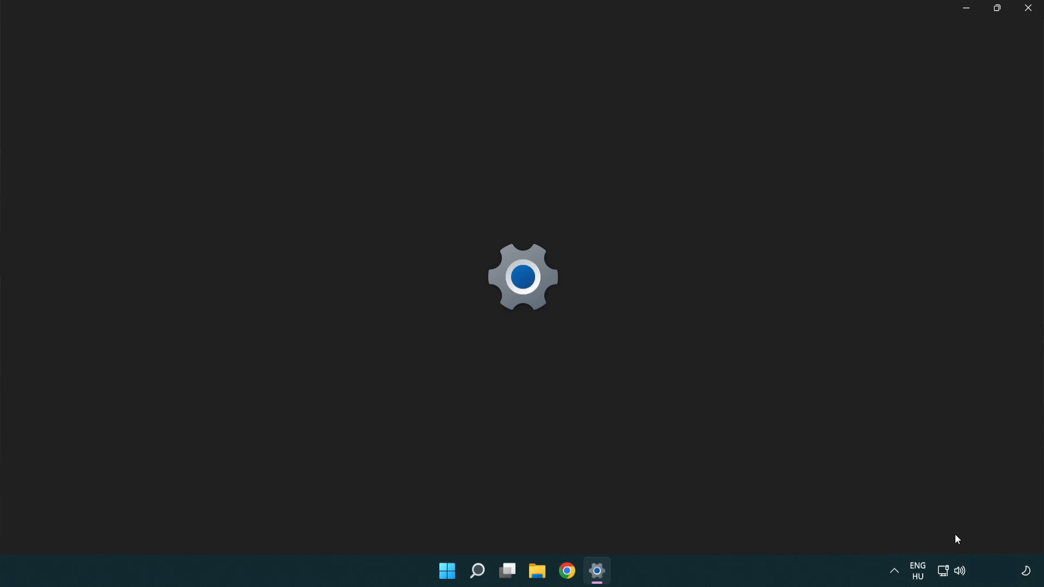
Step: Return to Advanced network settings and run Network reset, confirming Reset now
left_click(596, 570)
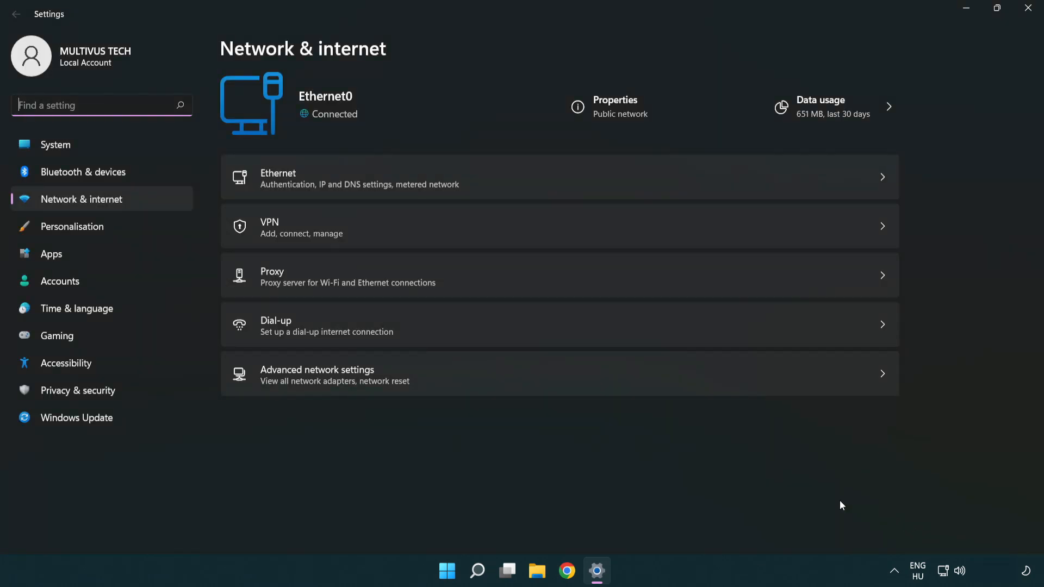
mouse_move(475, 381)
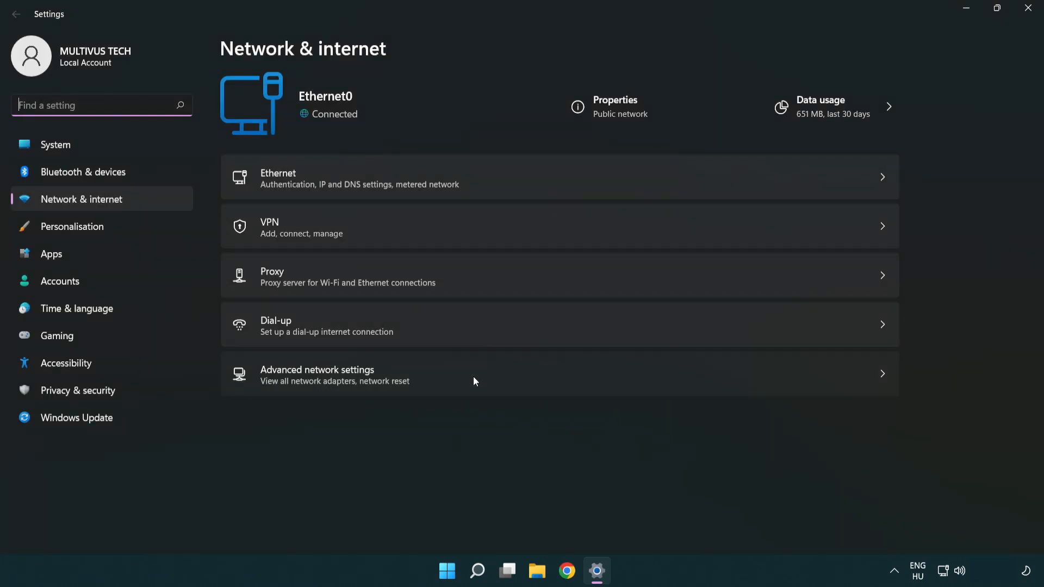
left_click(316, 374)
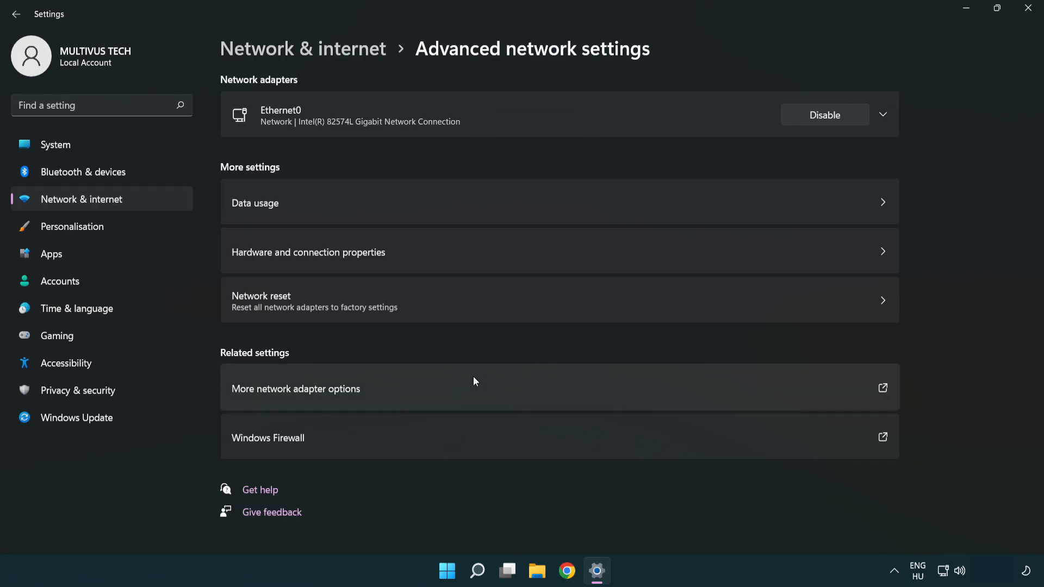
mouse_move(471, 313)
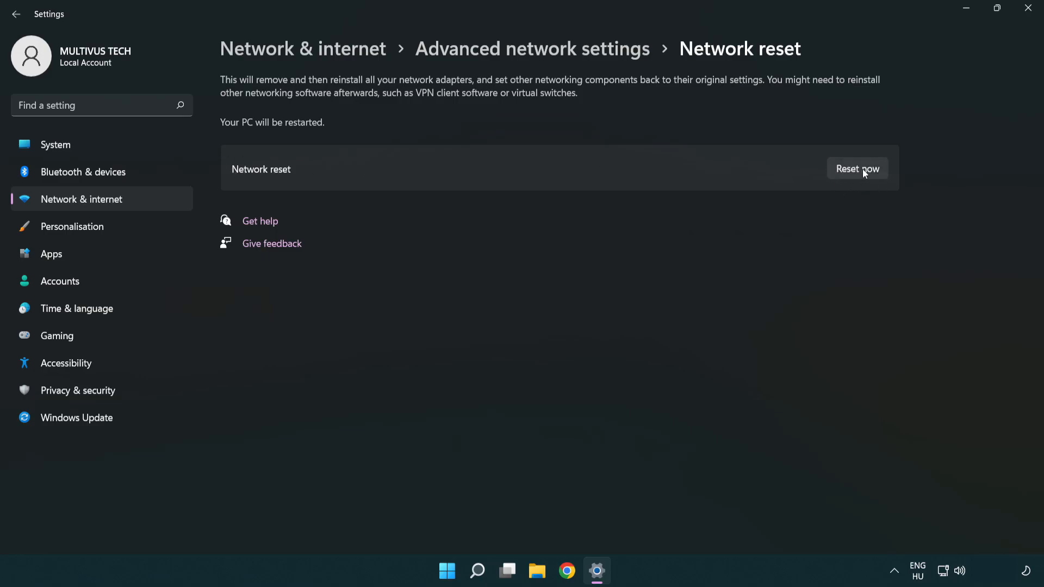
left_click(856, 169)
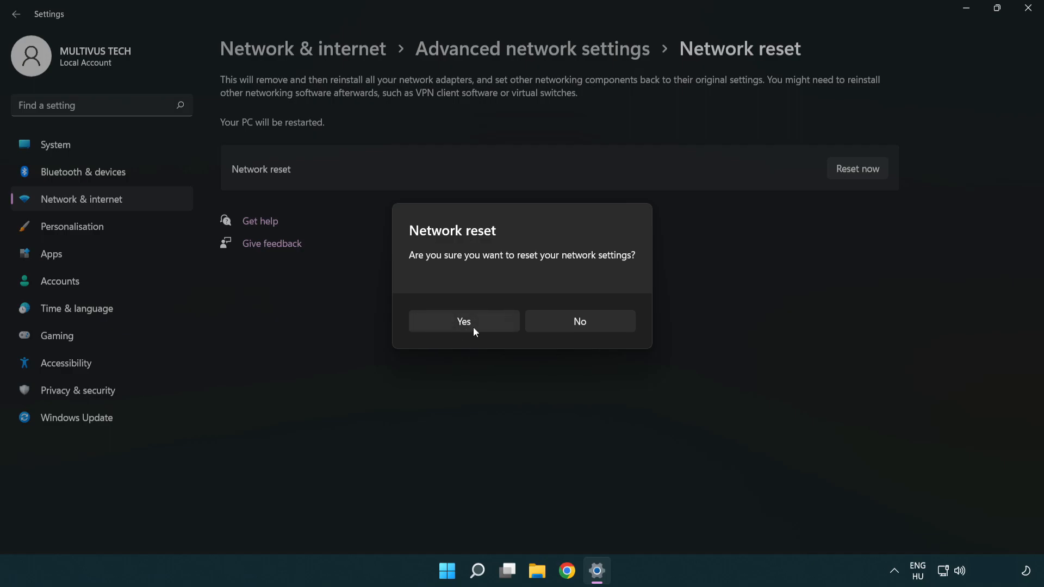
left_click(579, 322)
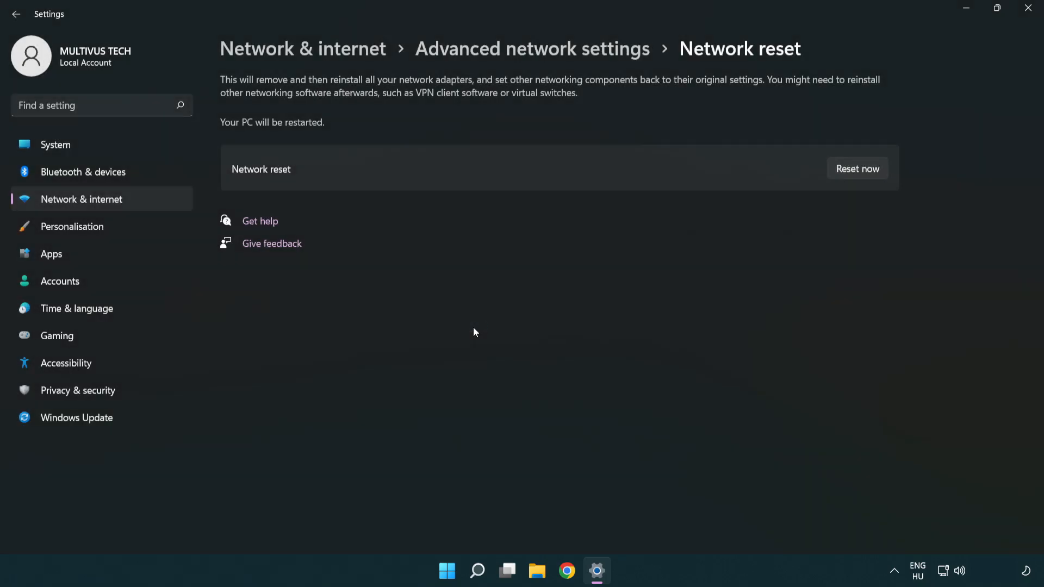
Step: Dismiss the warning that Windows will shut down in 5 minutes
left_click(856, 169)
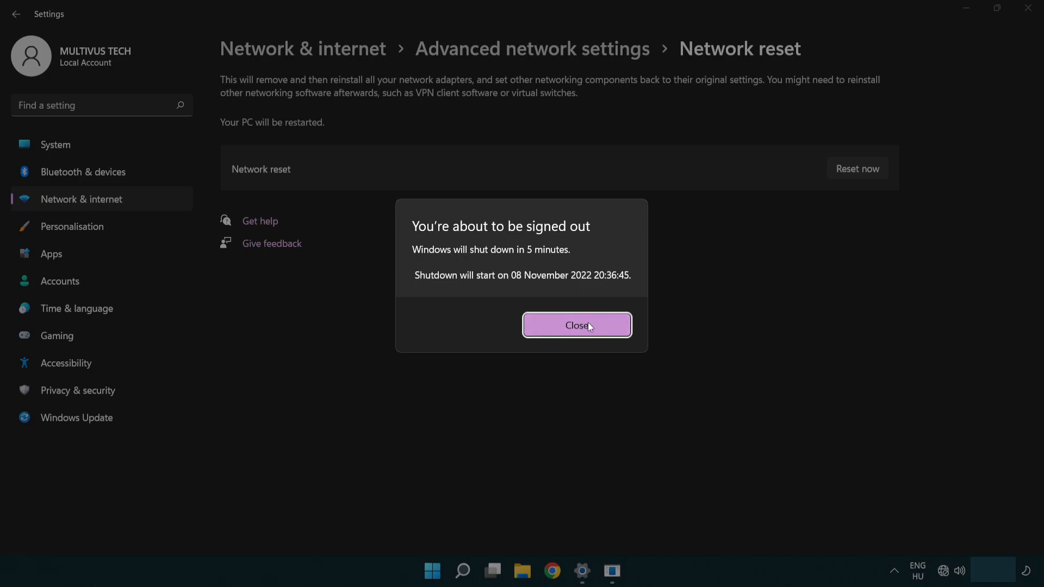
left_click(576, 325)
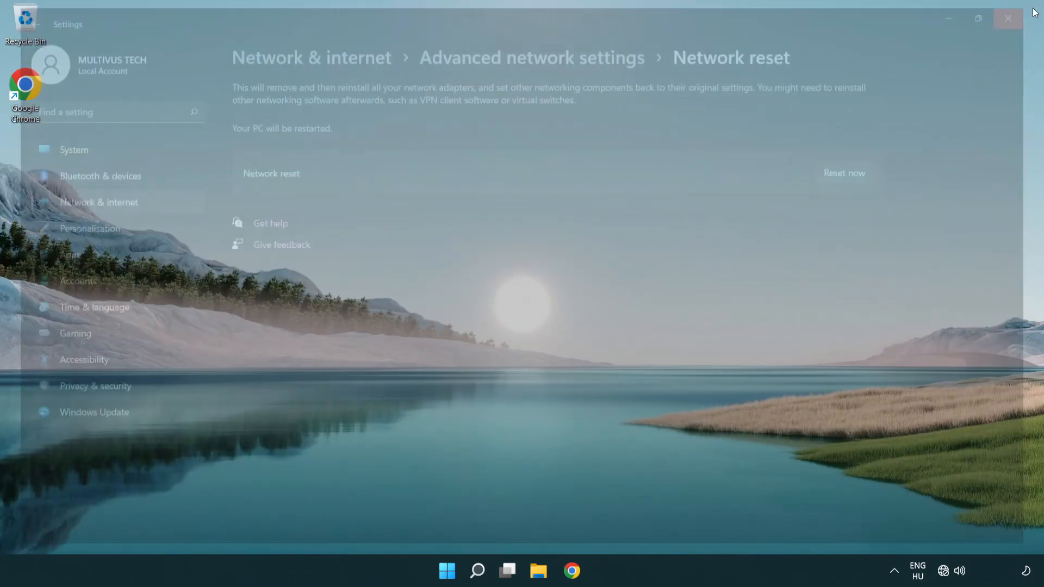
Step: Close Settings and bring up the Start menu's Sleep, Shut down and Restart choices
left_click(1006, 18)
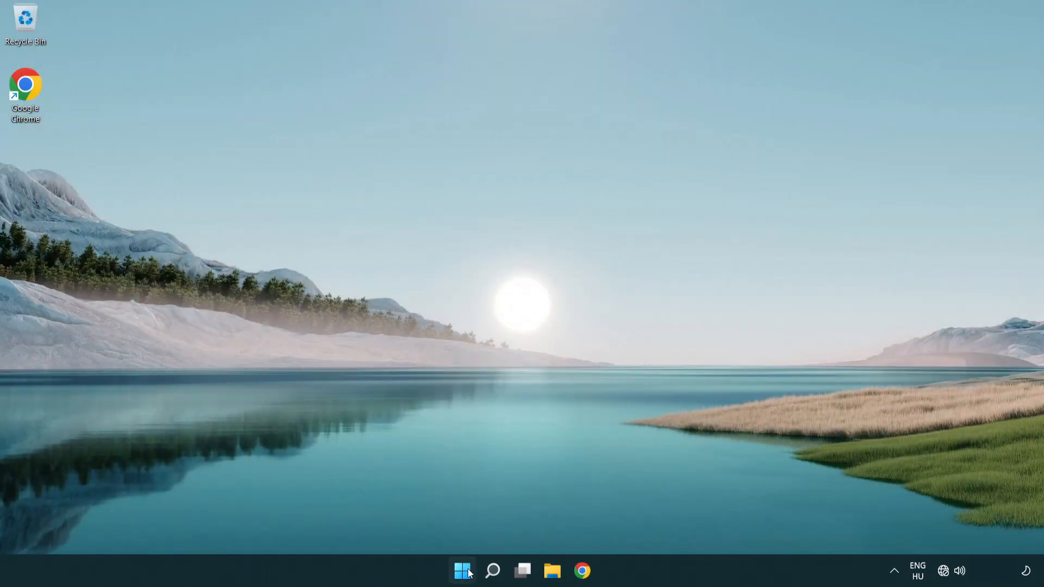
left_click(462, 571)
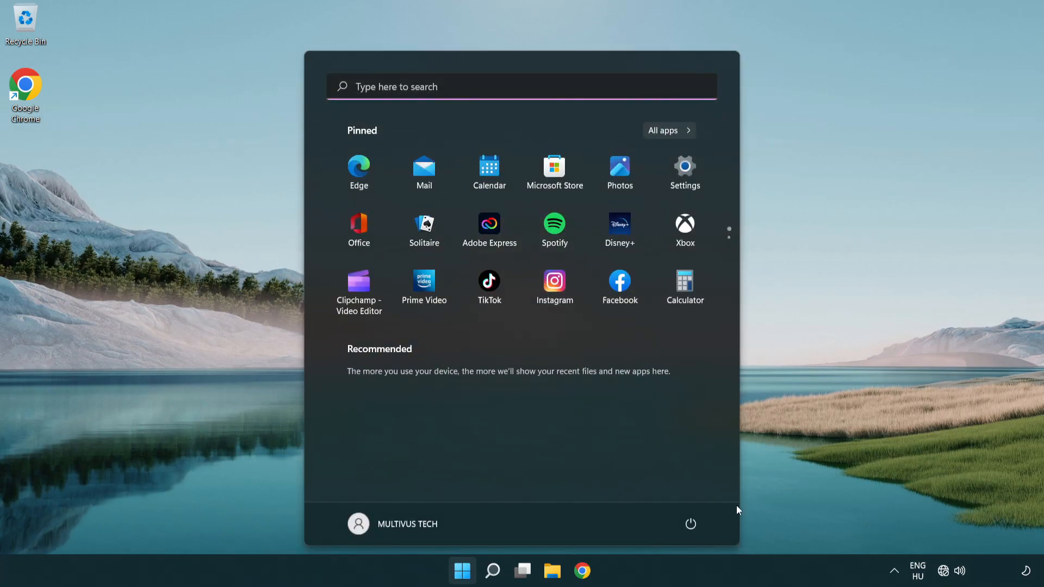
left_click(690, 524)
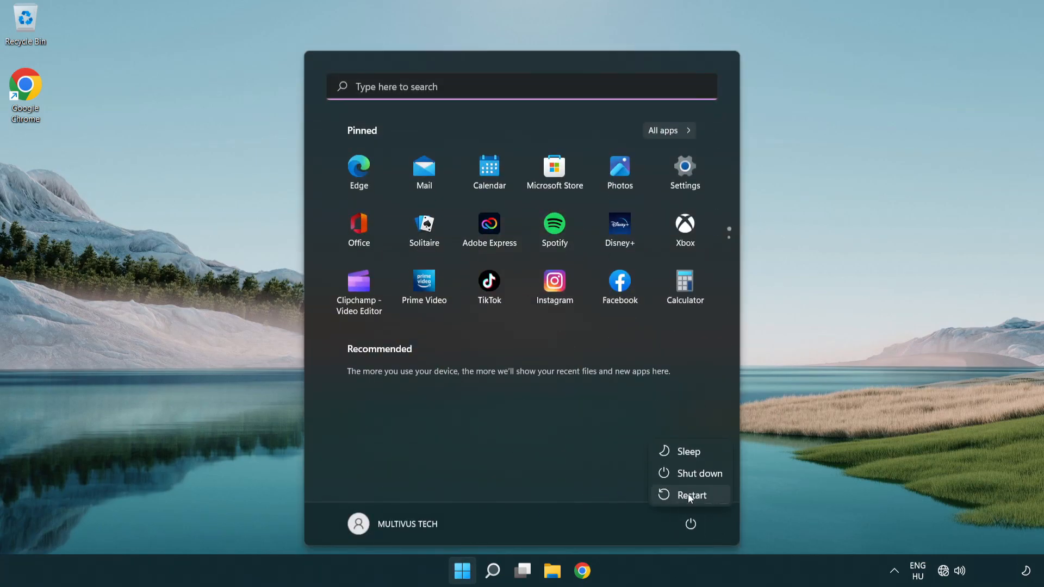